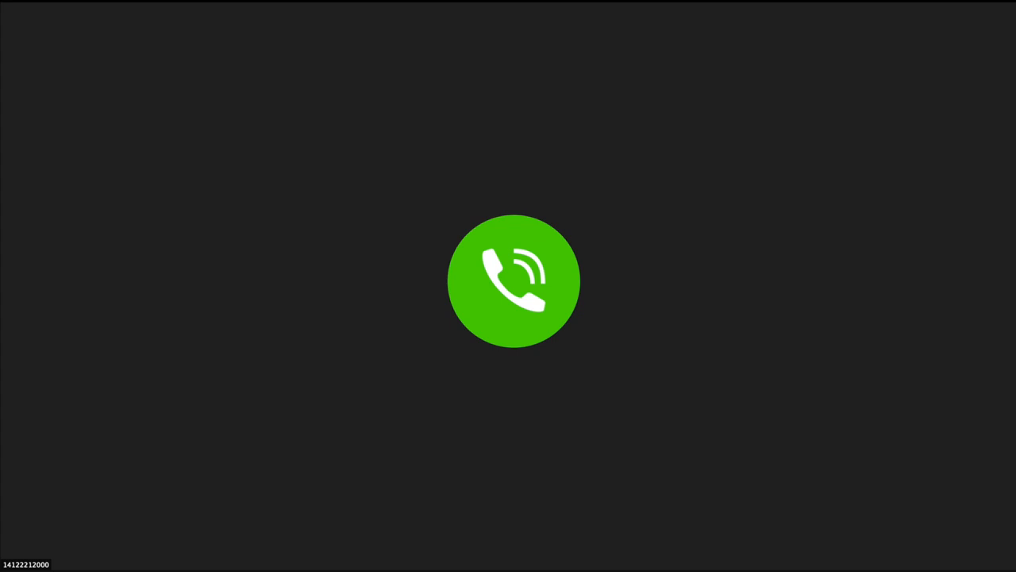
Answer the incoming Zoom call so the participant's live video appears
{"action": "left_click", "coordinate": [514, 281]}
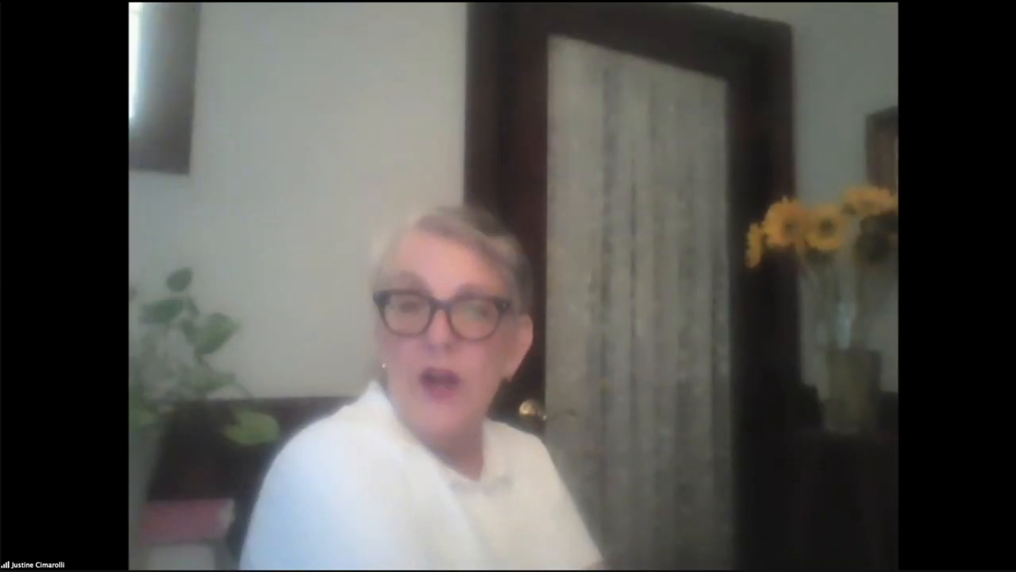